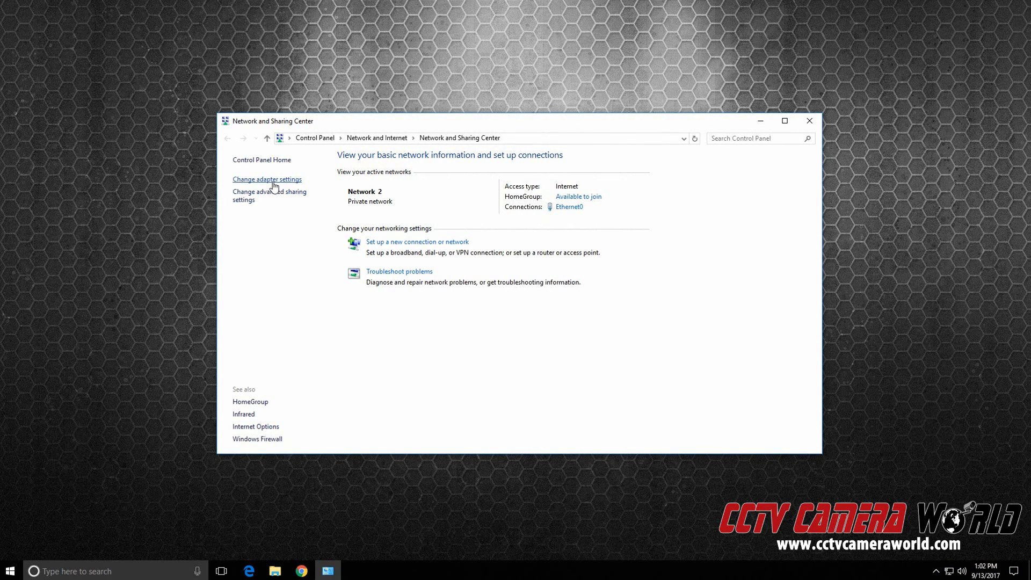
Show the network adapters from Change adapter settings and select the Ethernet0 connection
left_click(267, 179)
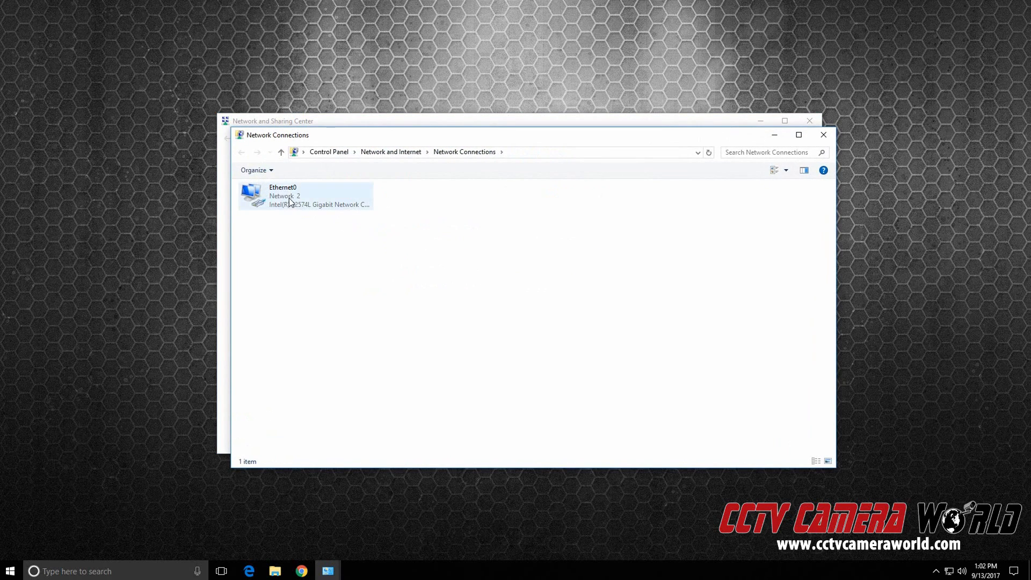
right_click(289, 198)
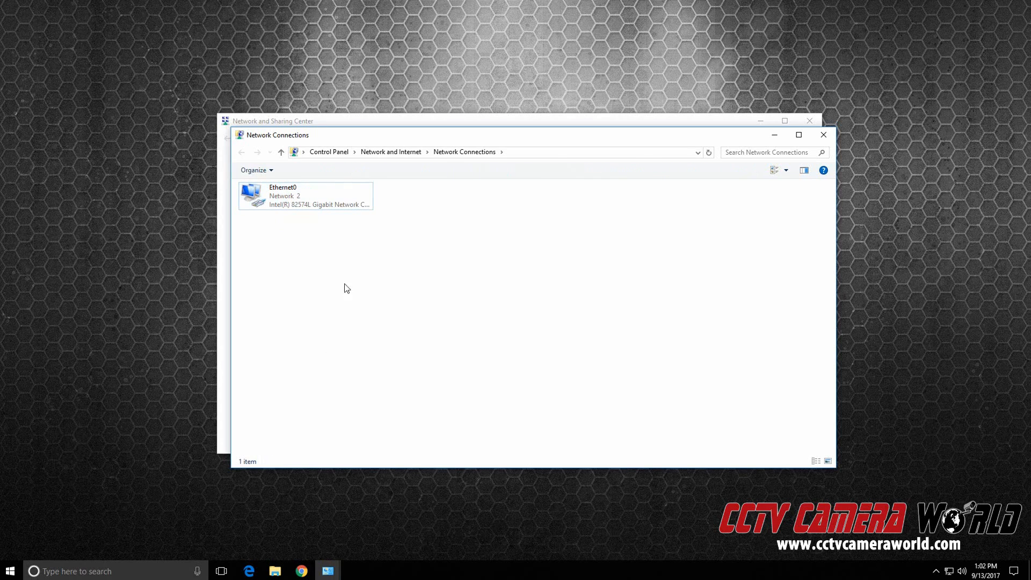
mouse_move(456, 206)
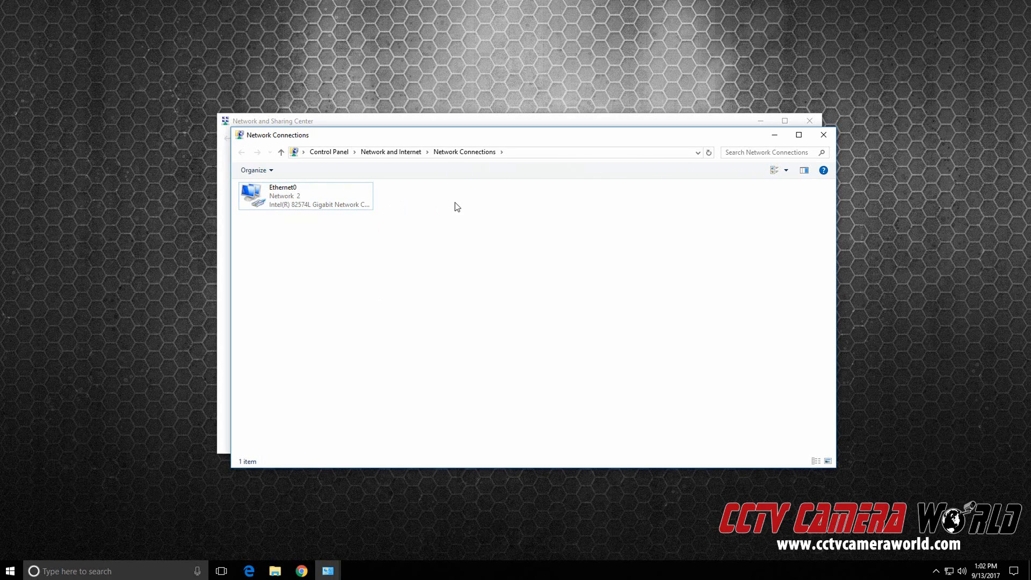
mouse_move(468, 206)
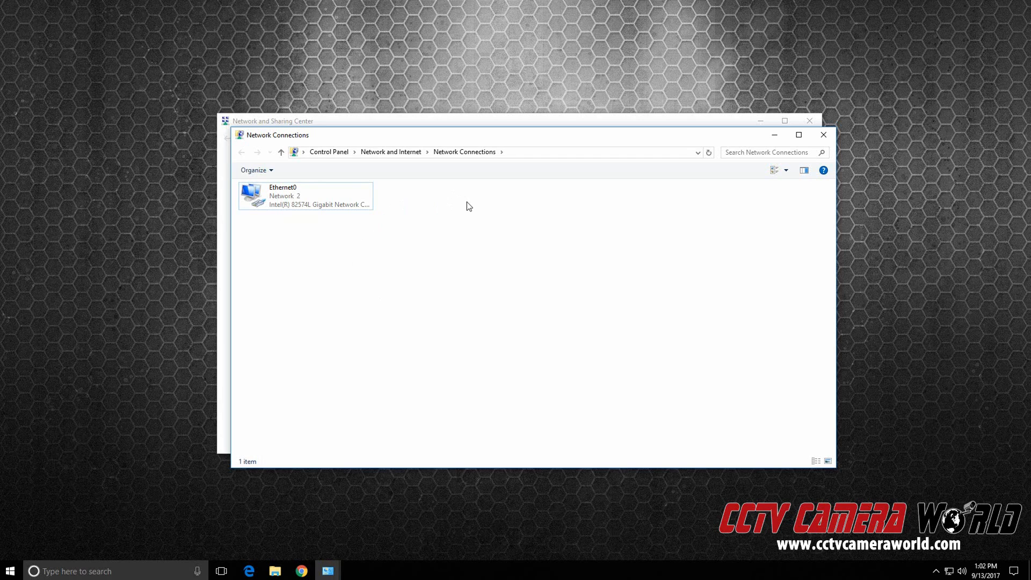
left_click(304, 195)
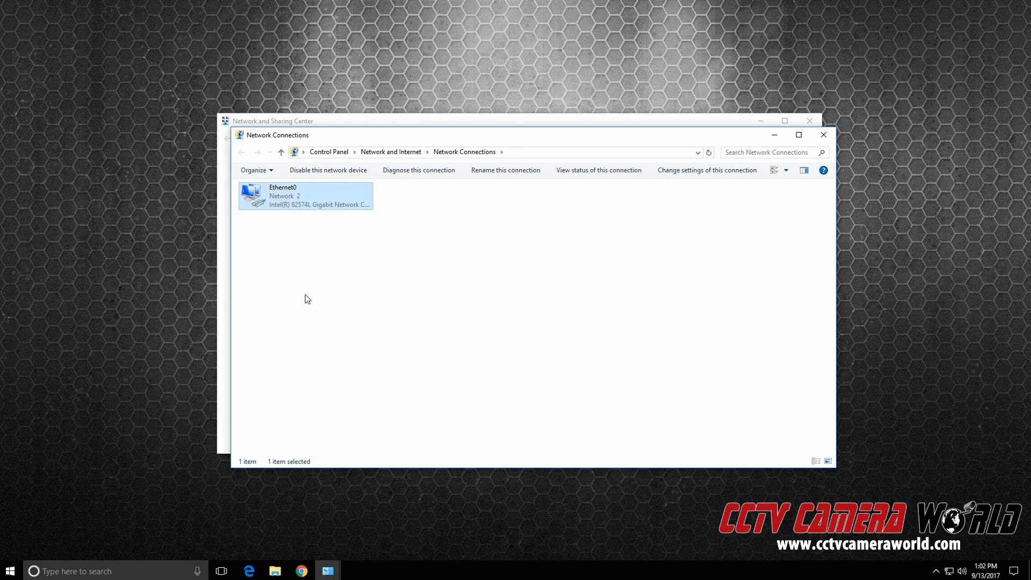
In Ethernet0 Properties, select the Internet Protocol Version 4 (TCP/IPv4) item
double_click(304, 196)
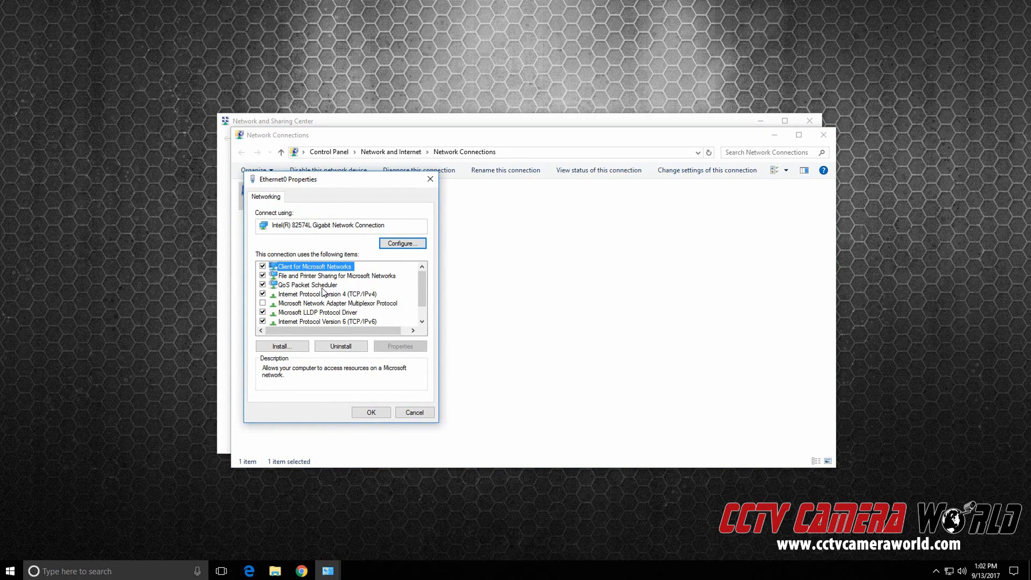
left_click(327, 294)
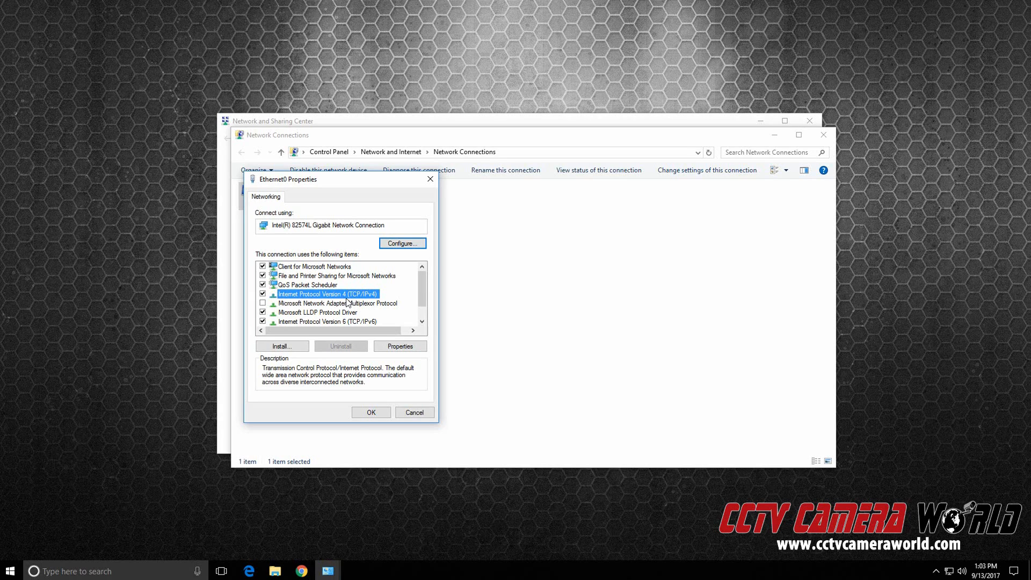
mouse_move(370, 302)
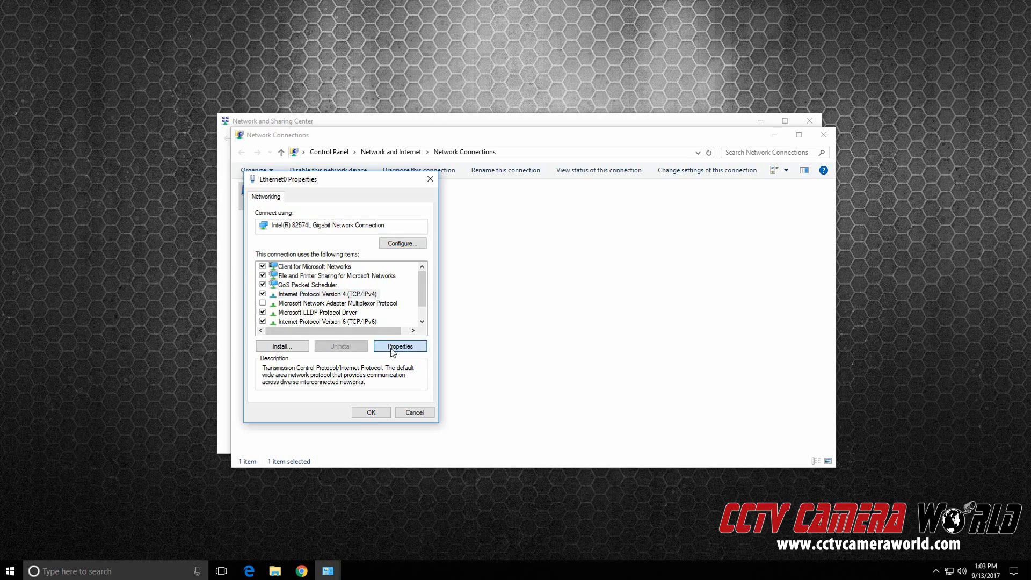
In IPv4 properties, change the static address from 192.168.1.16 to 192.168.1.200
left_click(400, 345)
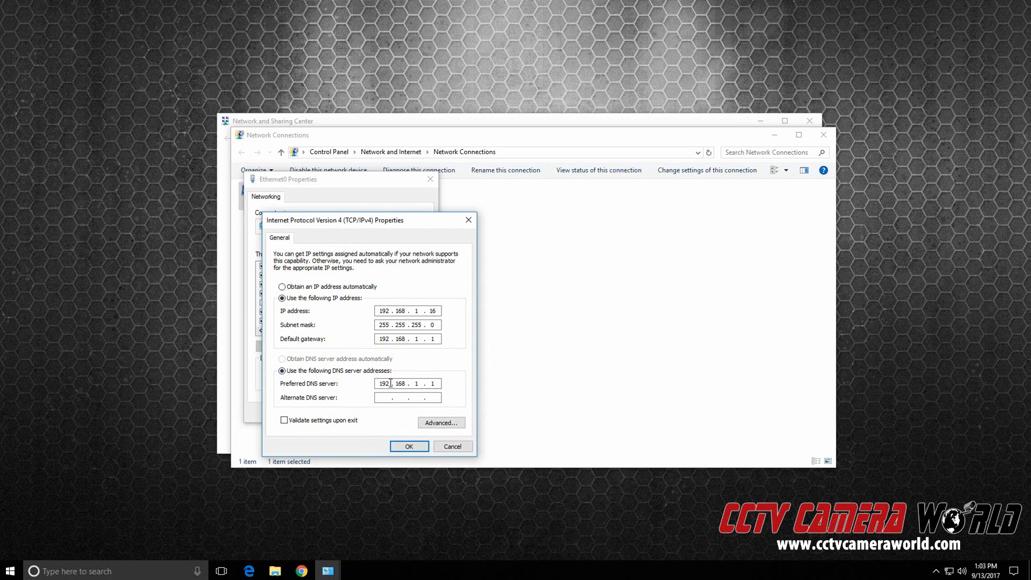
mouse_move(342, 308)
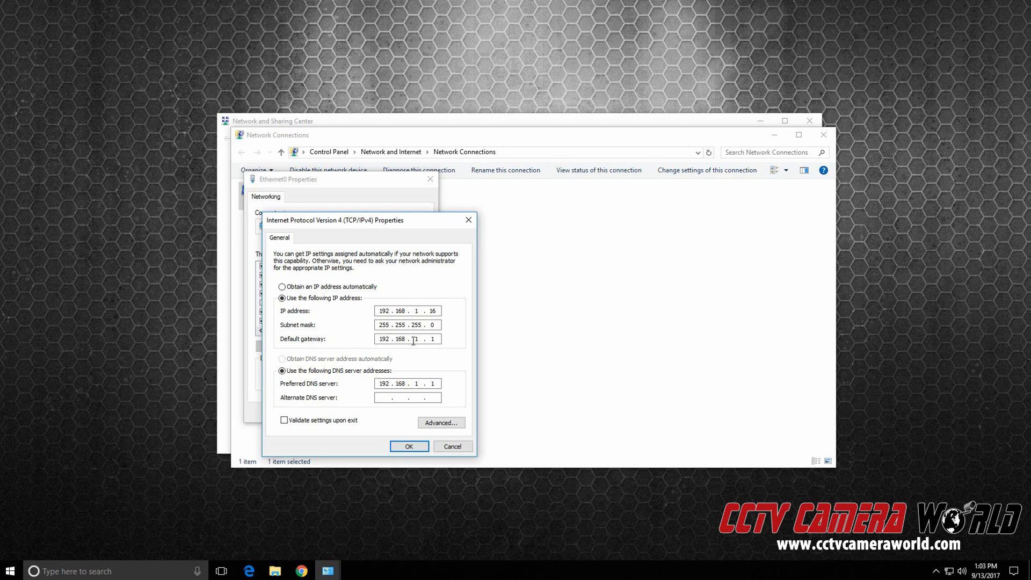
mouse_move(333, 342)
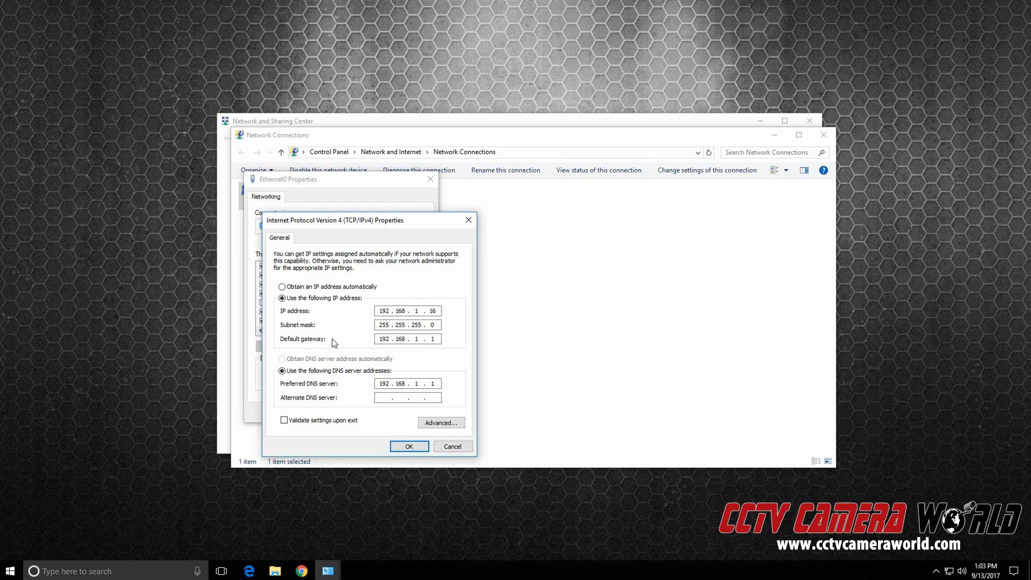
mouse_move(371, 393)
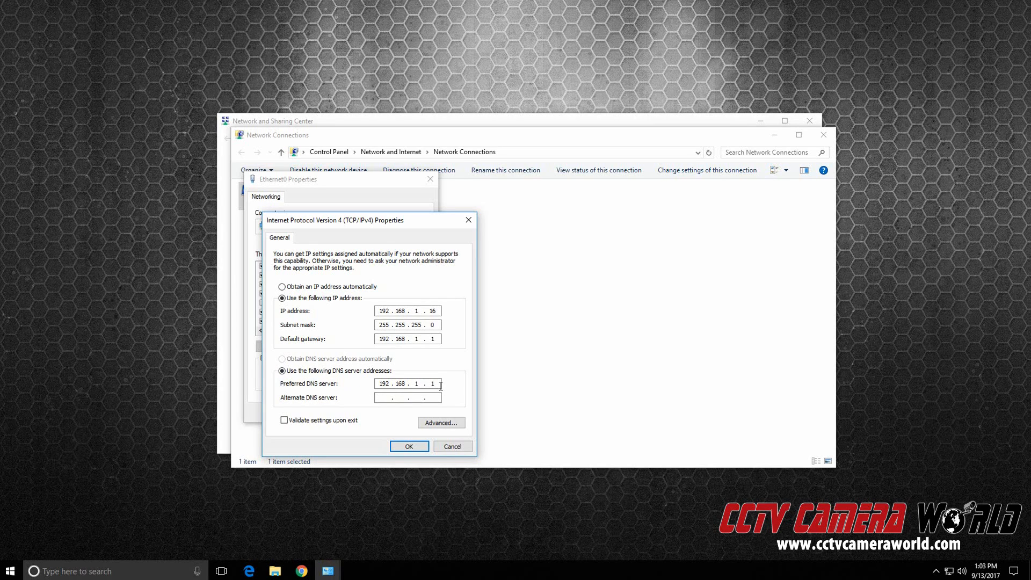
mouse_move(370, 332)
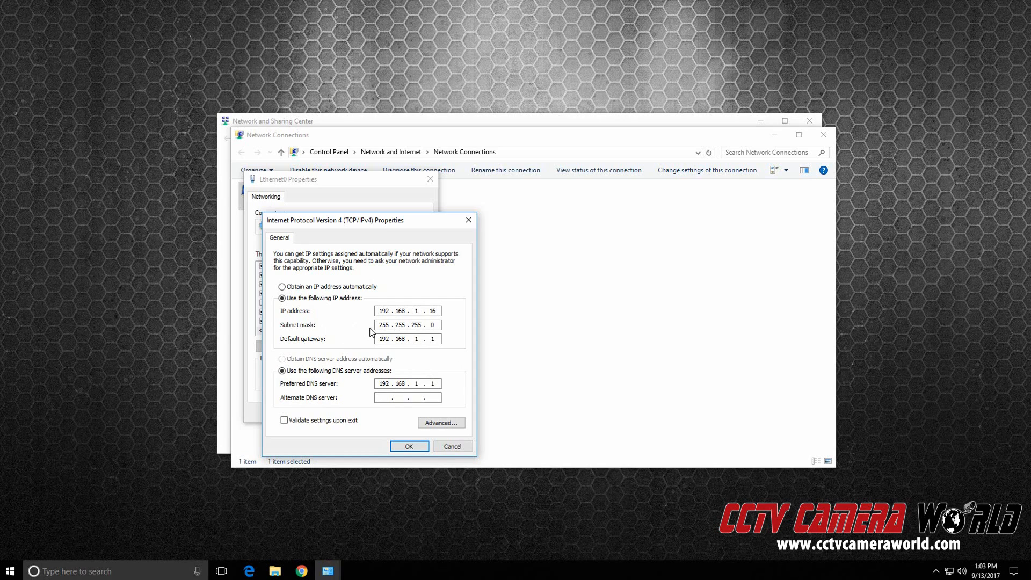
mouse_move(408, 335)
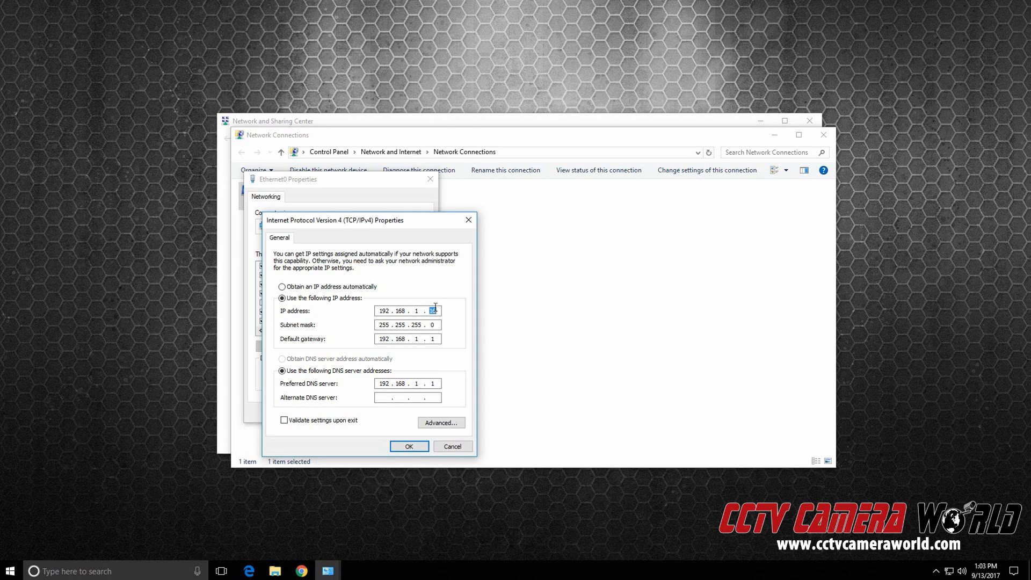
type("200")
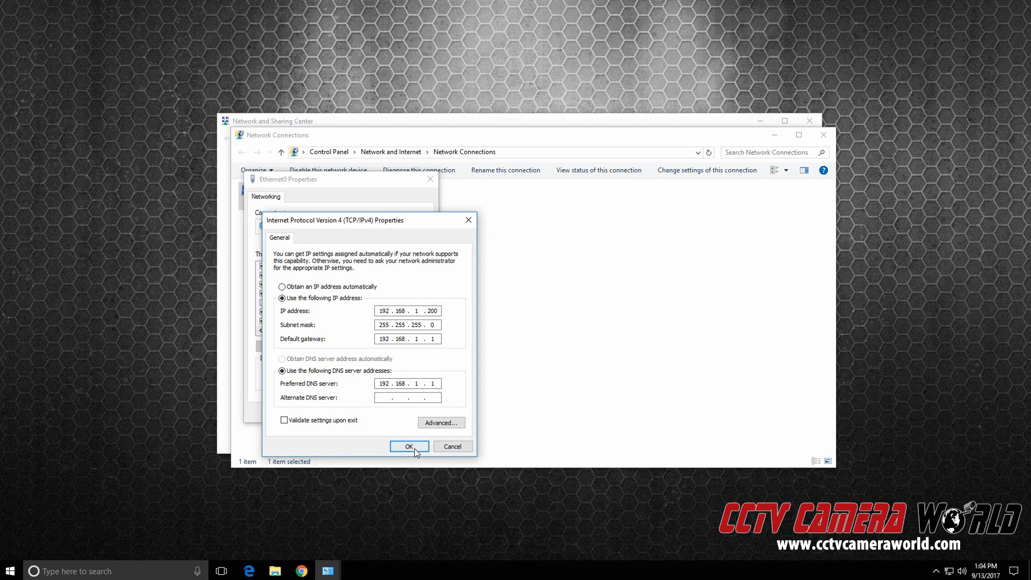
left_click(408, 446)
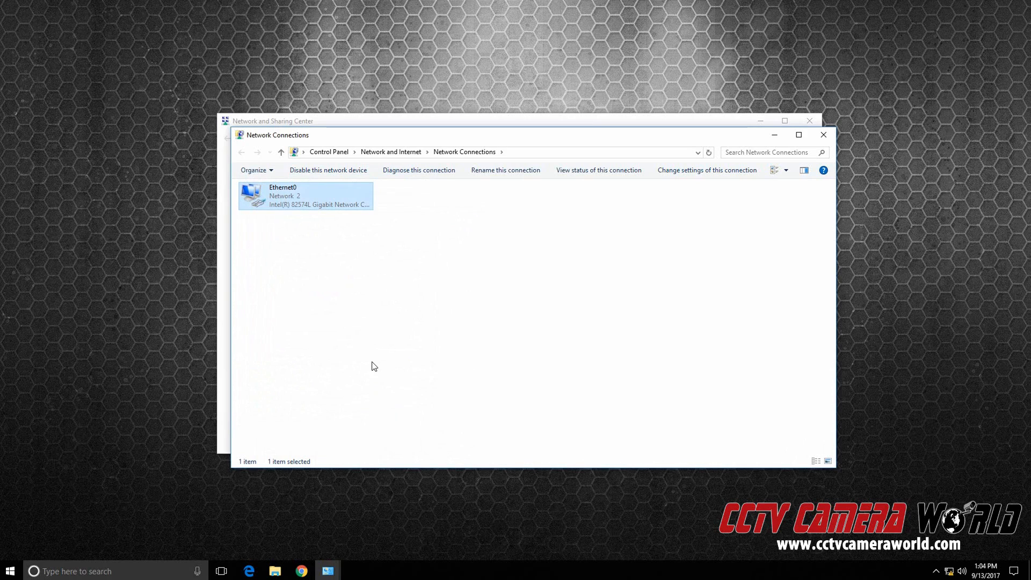
mouse_move(328, 204)
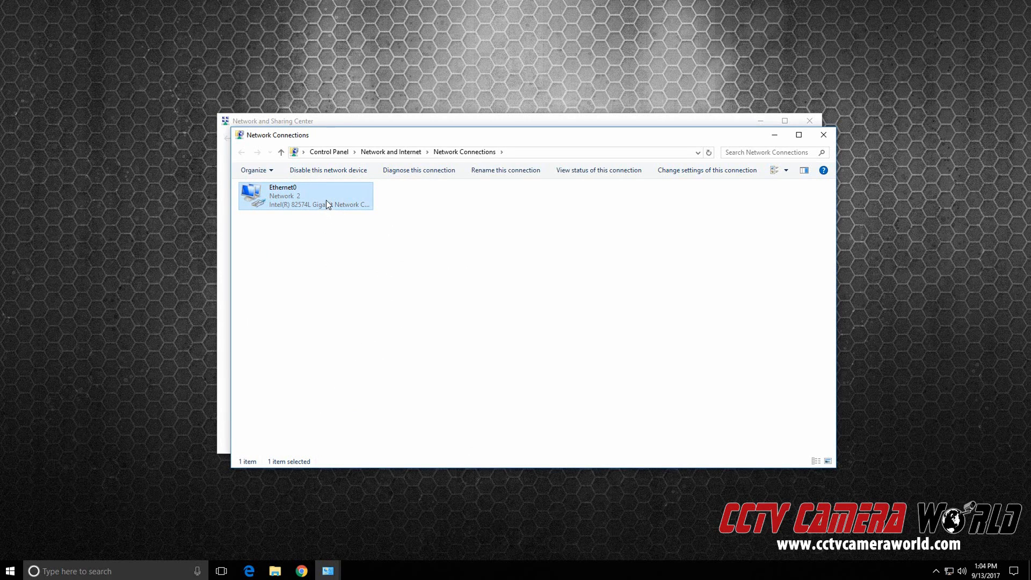
right_click(304, 196)
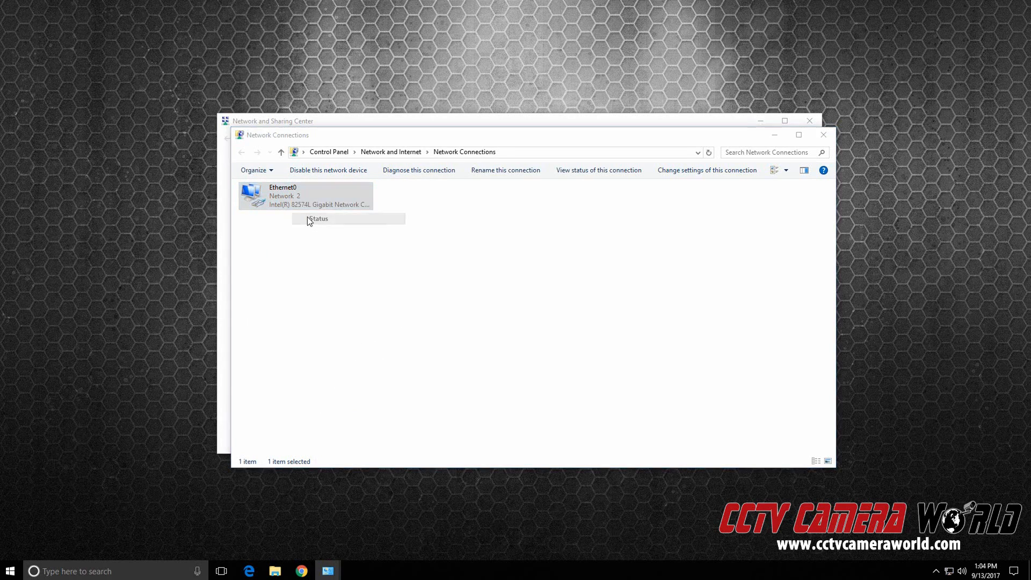
left_click(318, 218)
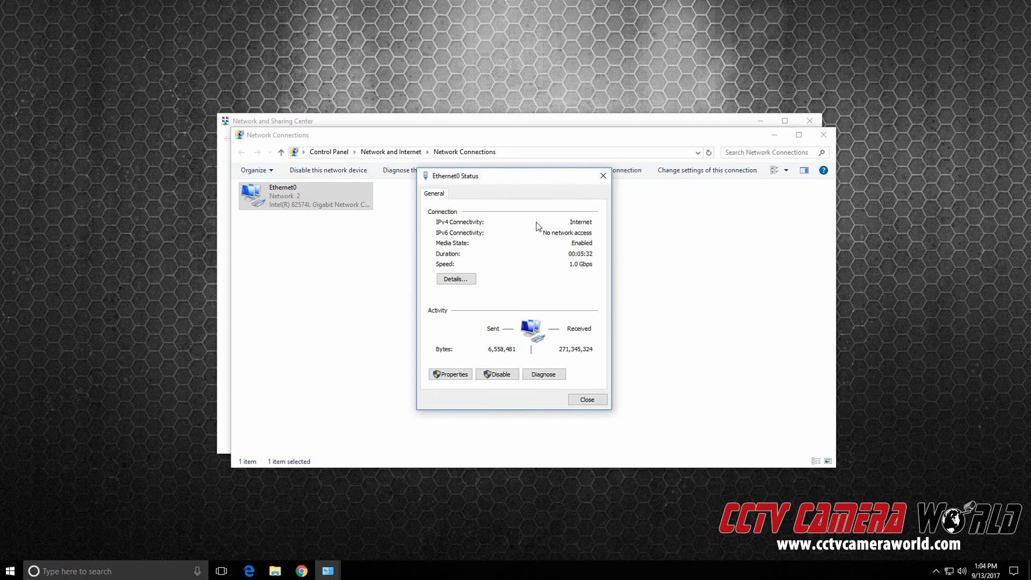
left_click(456, 279)
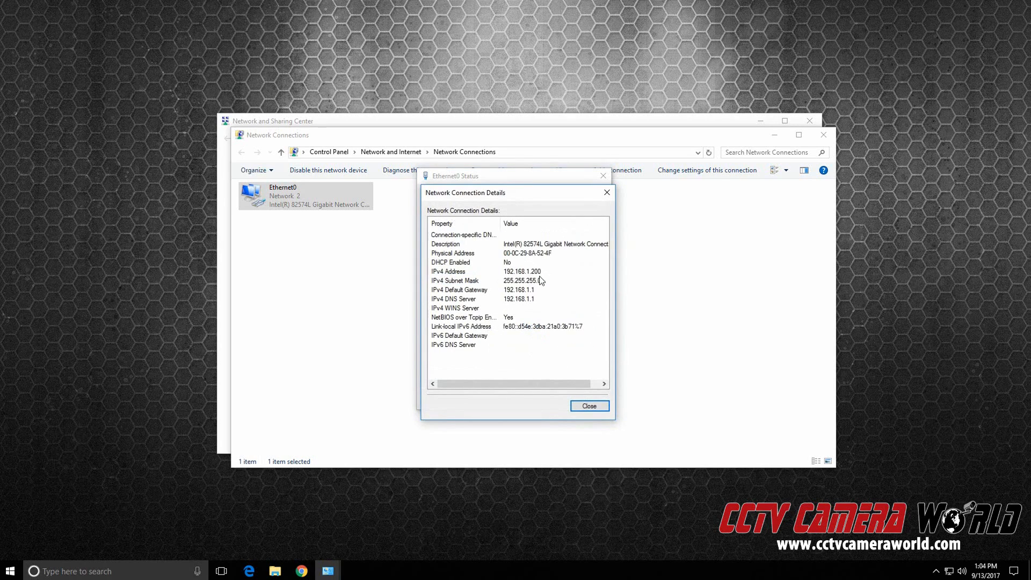
left_click(605, 192)
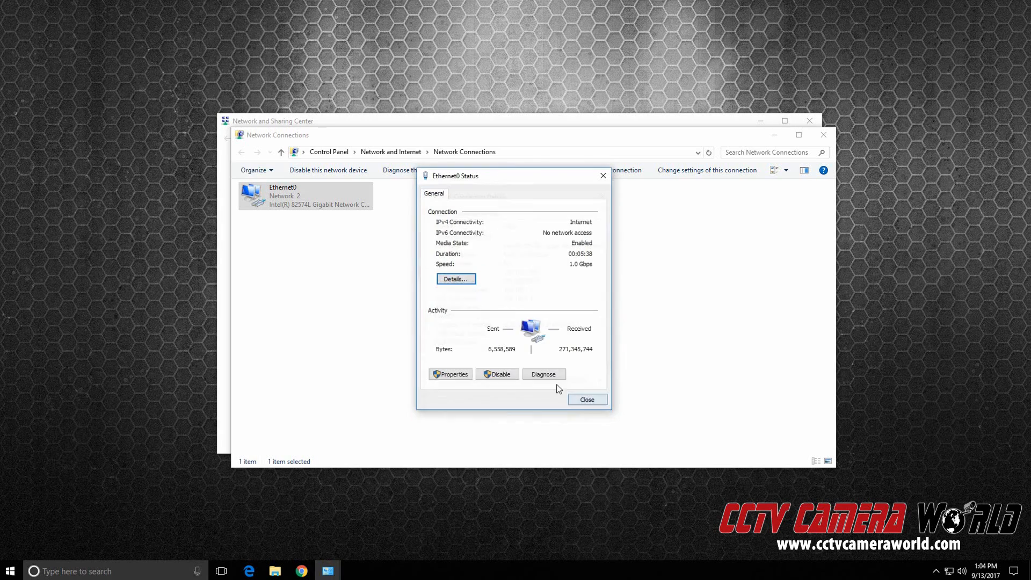
left_click(586, 400)
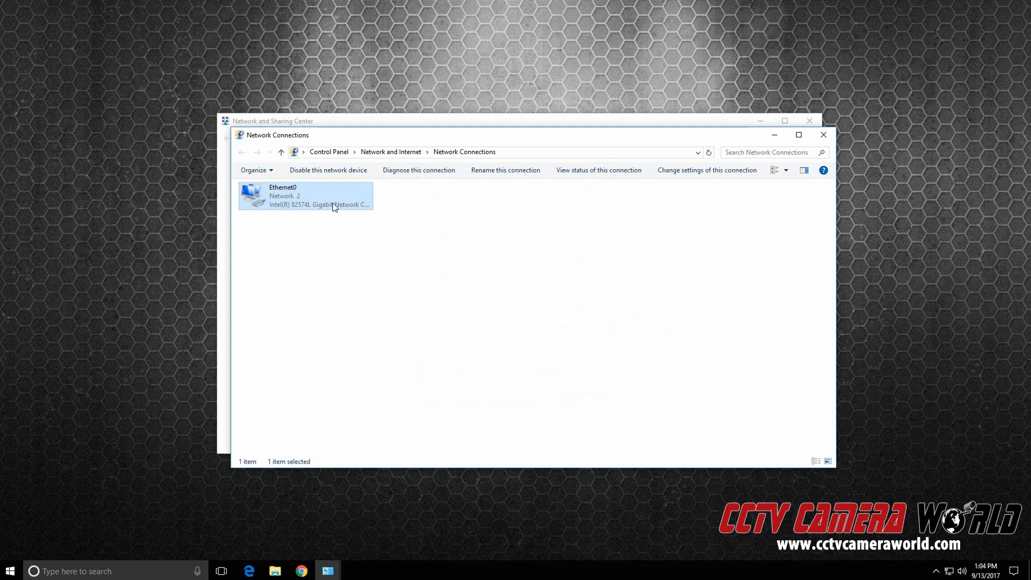
Set Ethernet0's IPv4 to obtain IP address and DNS server automatically and apply
right_click(304, 195)
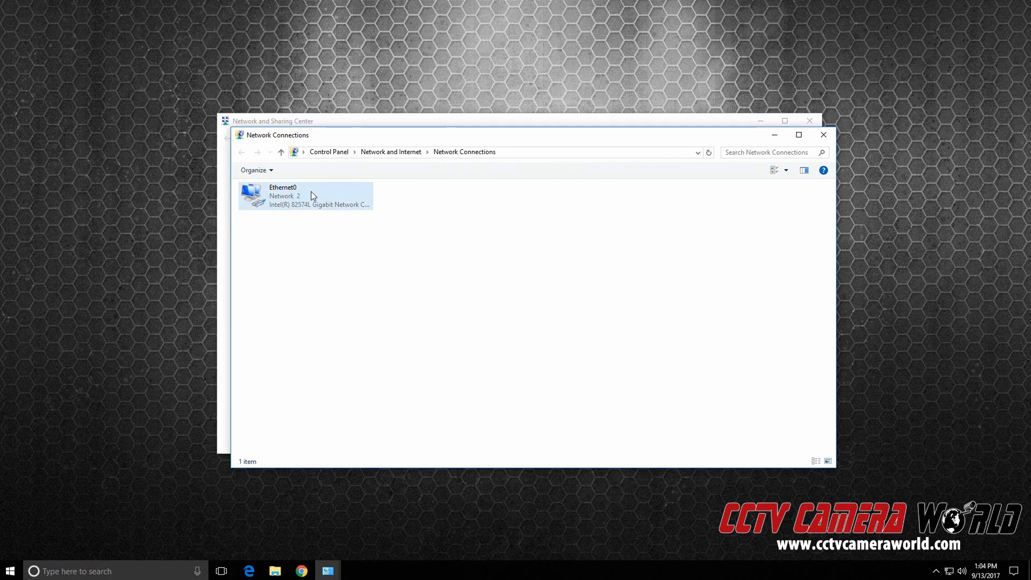
right_click(310, 196)
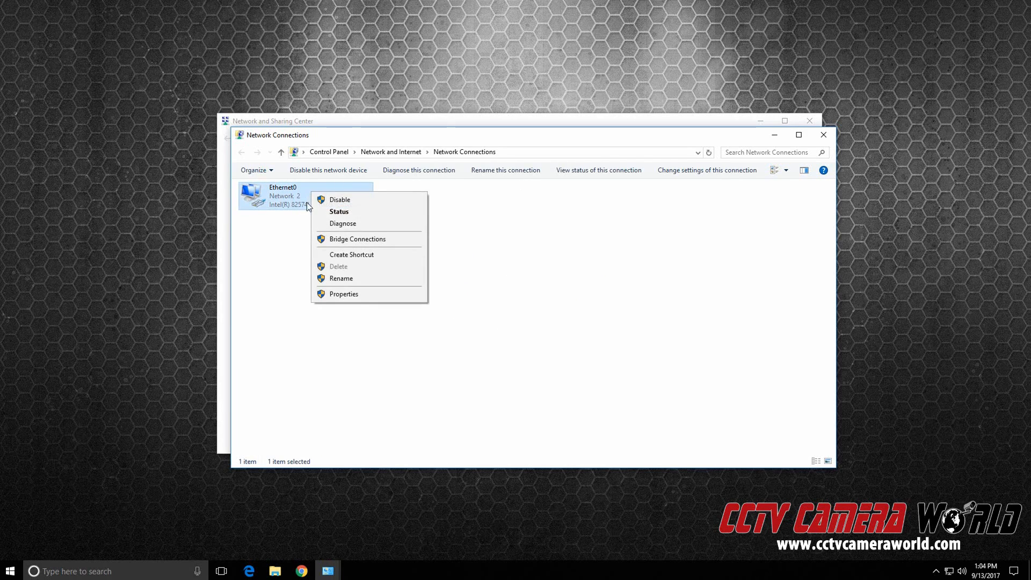
left_click(344, 294)
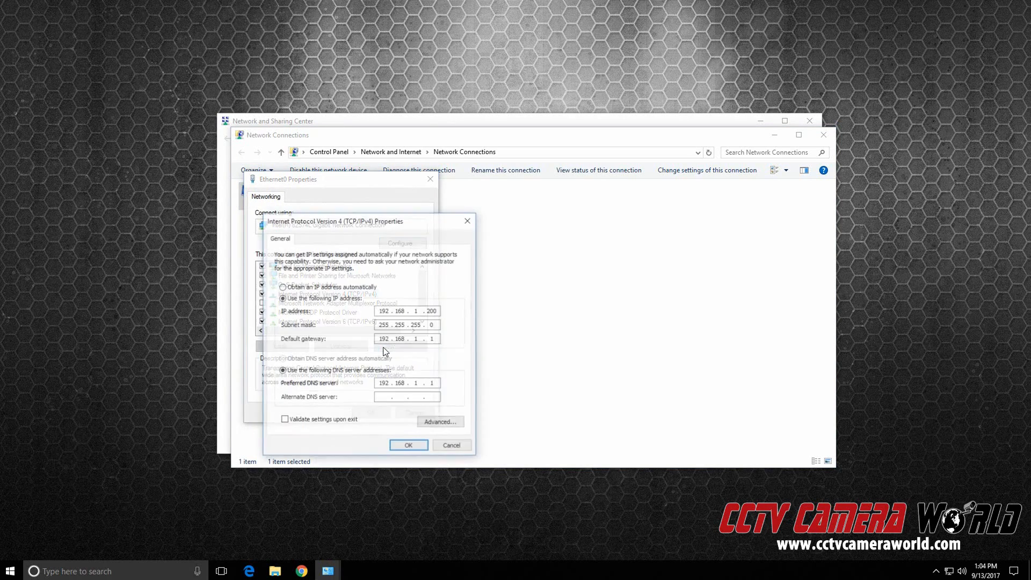
left_click(282, 287)
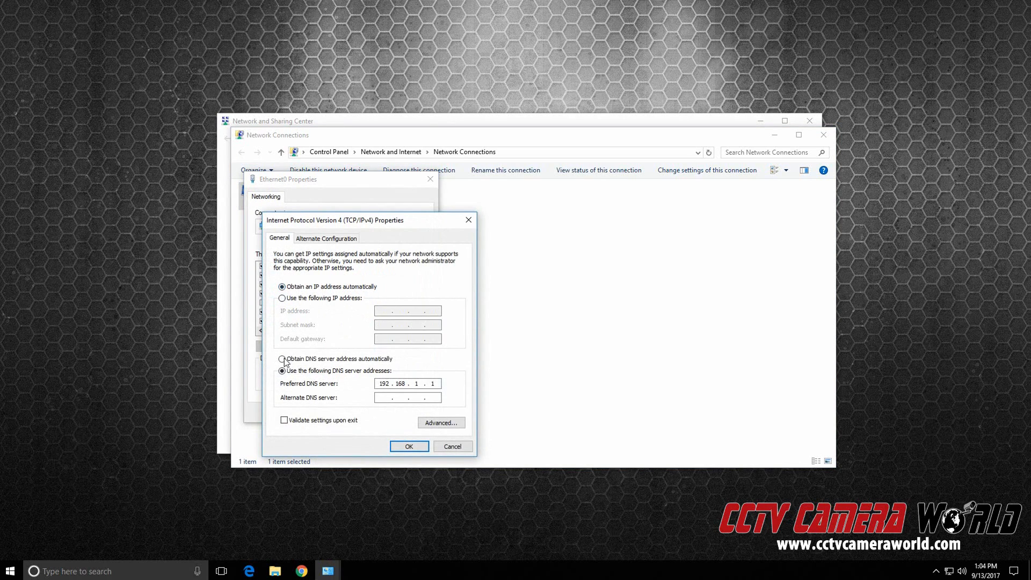
left_click(282, 359)
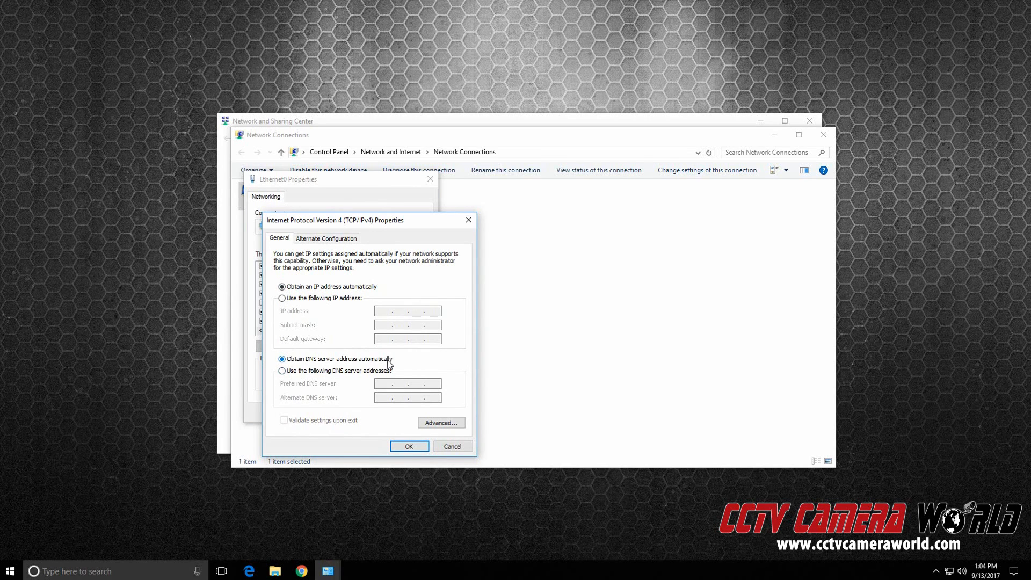
left_click(409, 445)
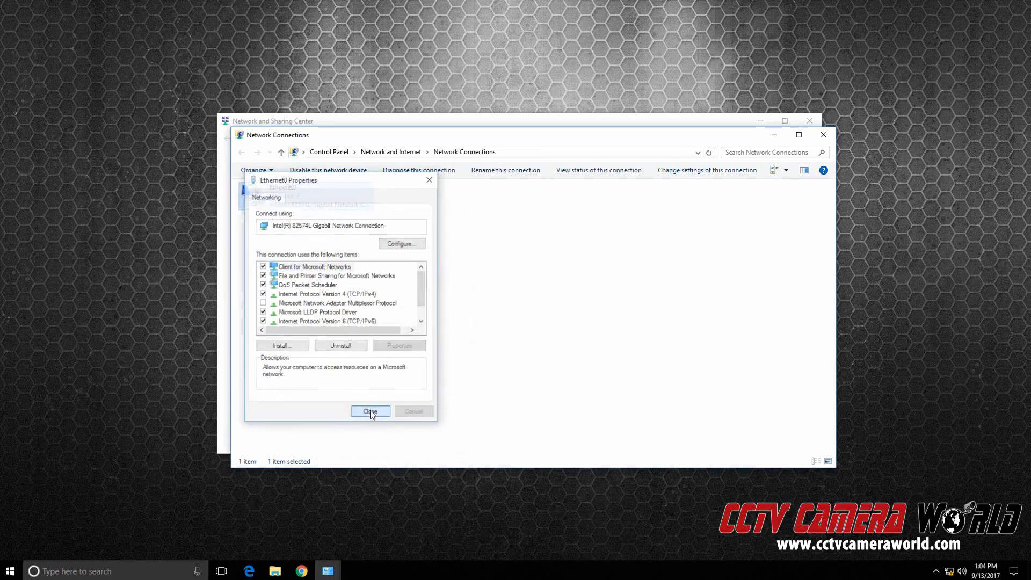
left_click(371, 412)
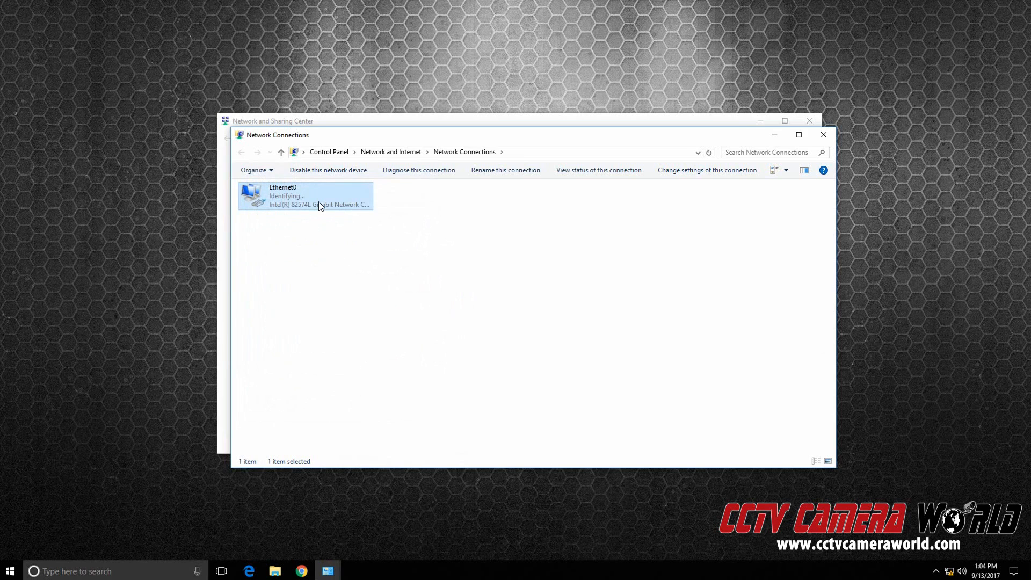
mouse_move(295, 189)
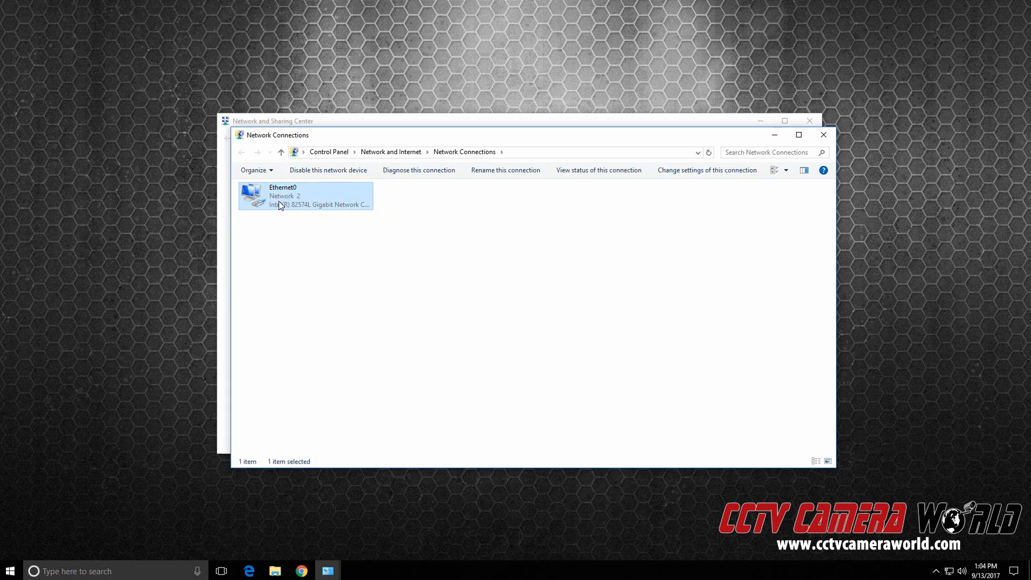
mouse_move(293, 204)
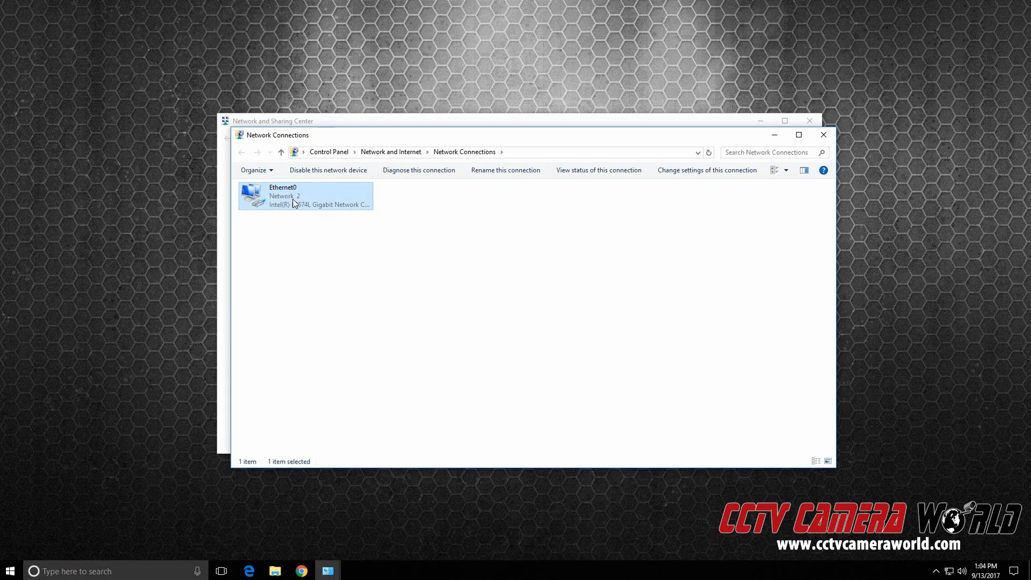
right_click(294, 195)
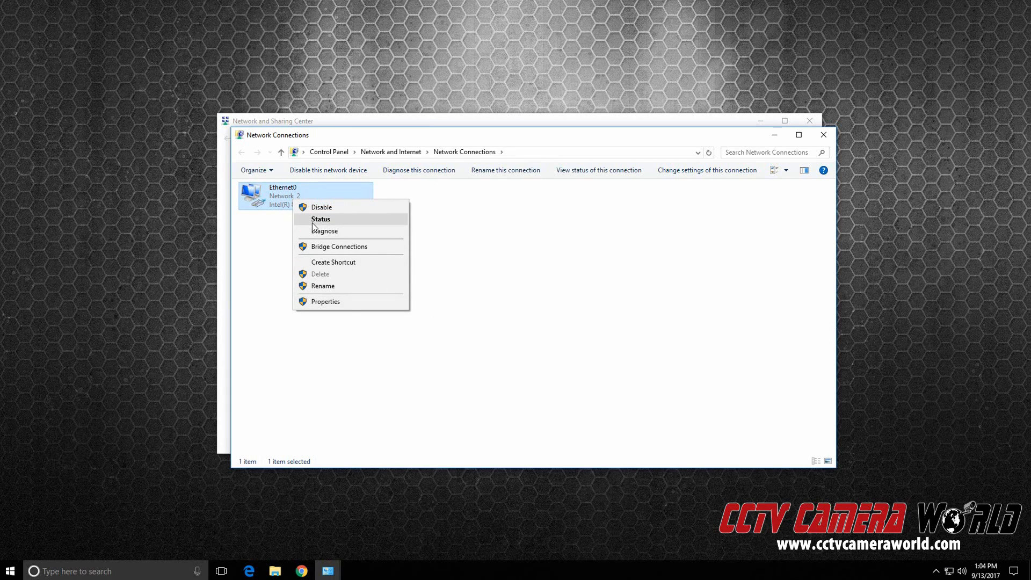
left_click(320, 219)
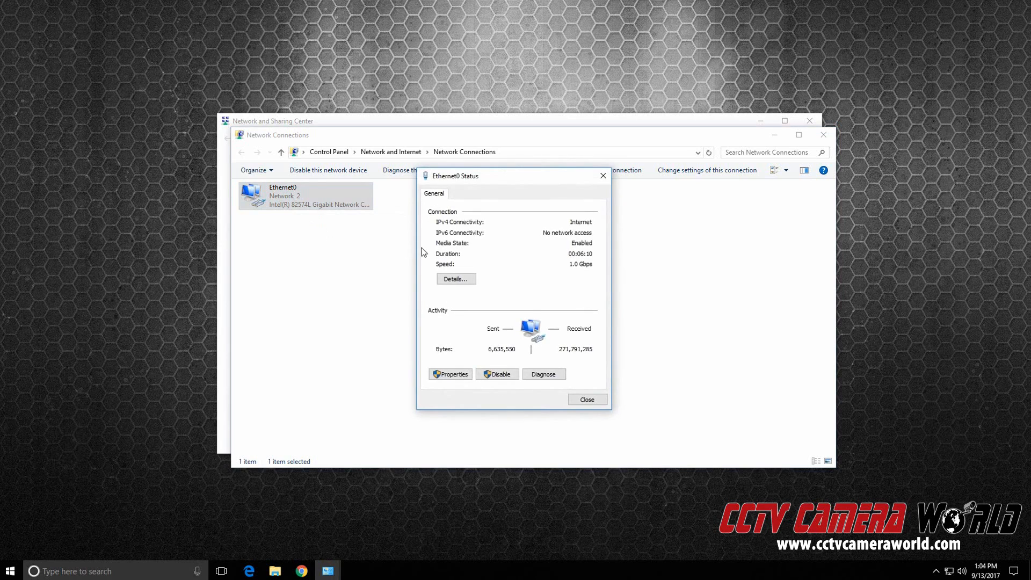
left_click(456, 279)
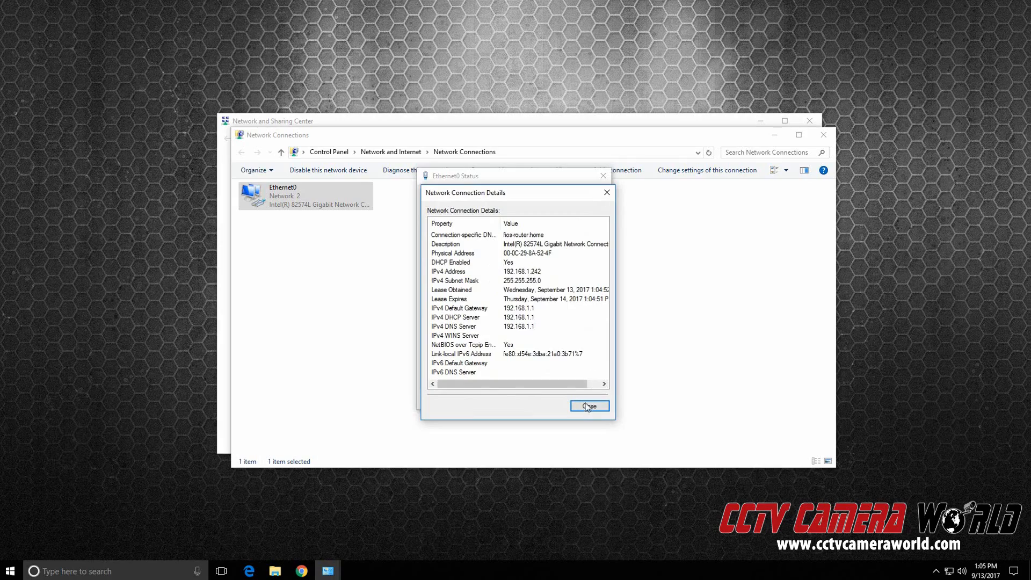
left_click(588, 406)
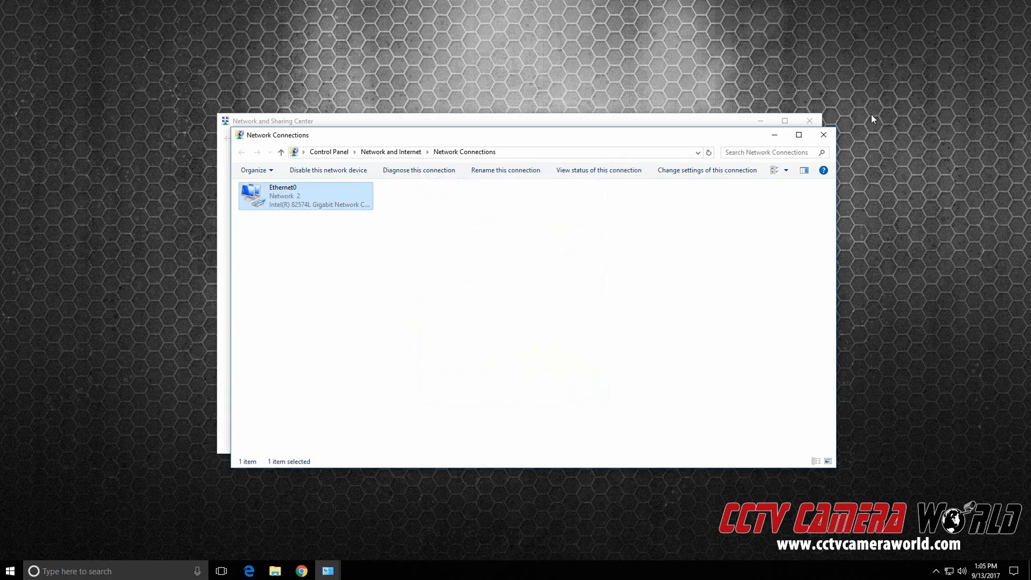